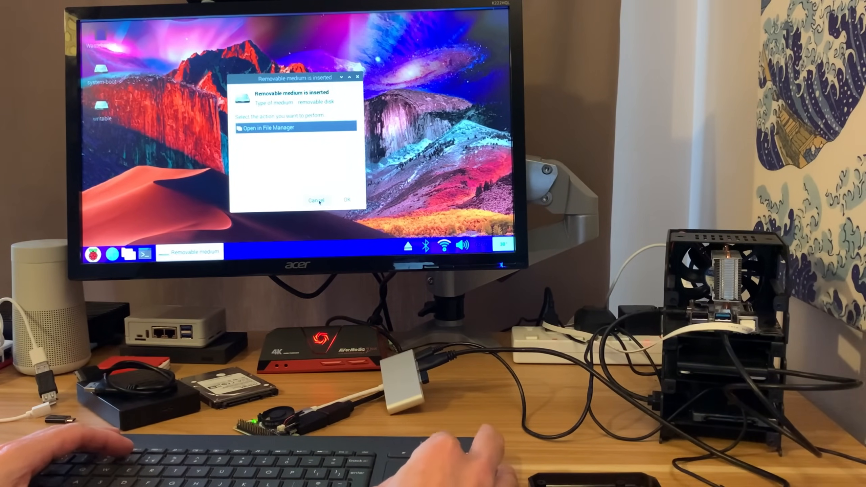
- Cancel the 'Removable medium is inserted' prompt for the newly mounted Seagate Exp drive
left_click(316, 200)
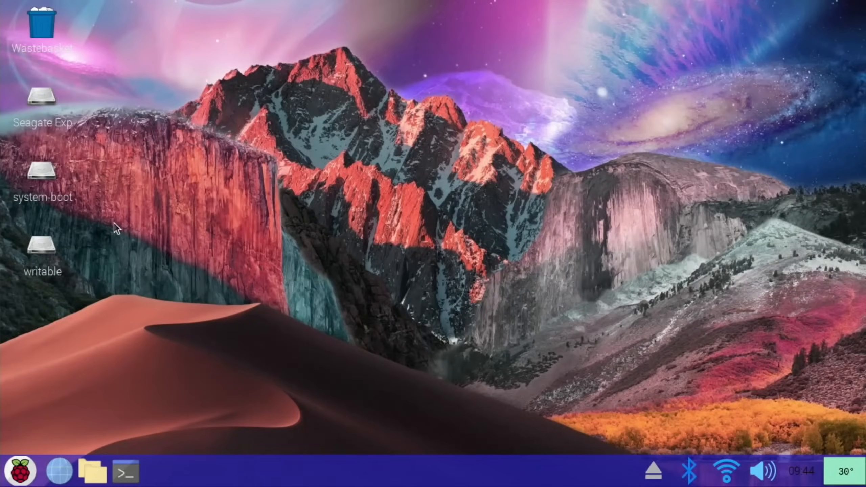
- Browse the Seagate Exp drive into retropie-mount/roms/dreamcast, listing its 135 game files
double_click(42, 95)
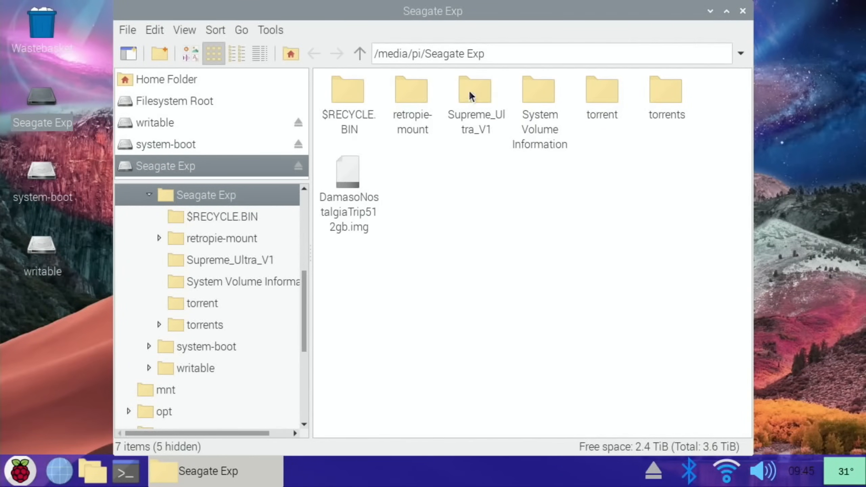
double_click(411, 91)
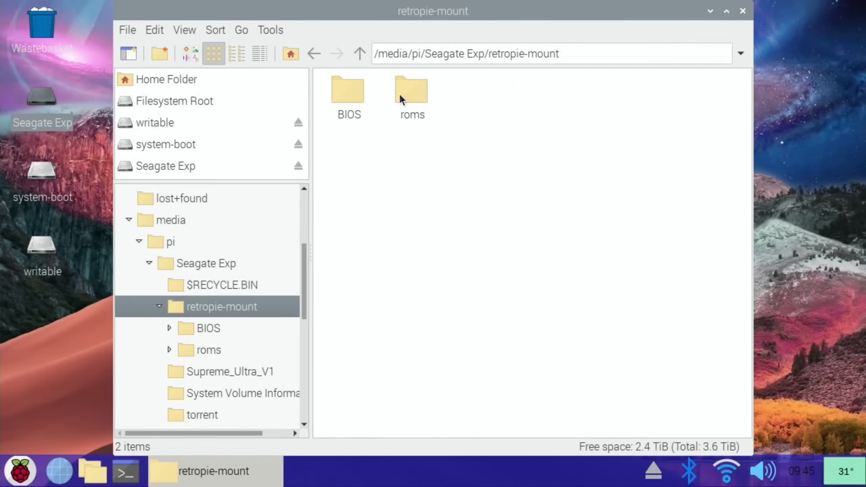
double_click(412, 91)
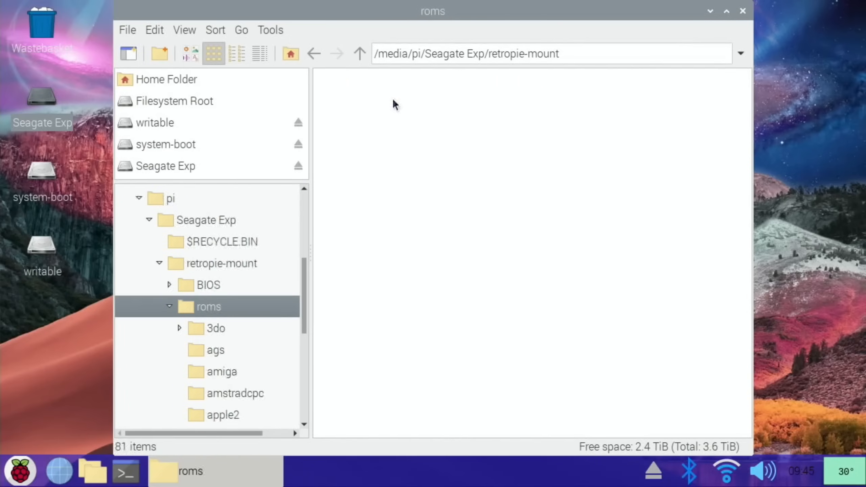
double_click(208, 306)
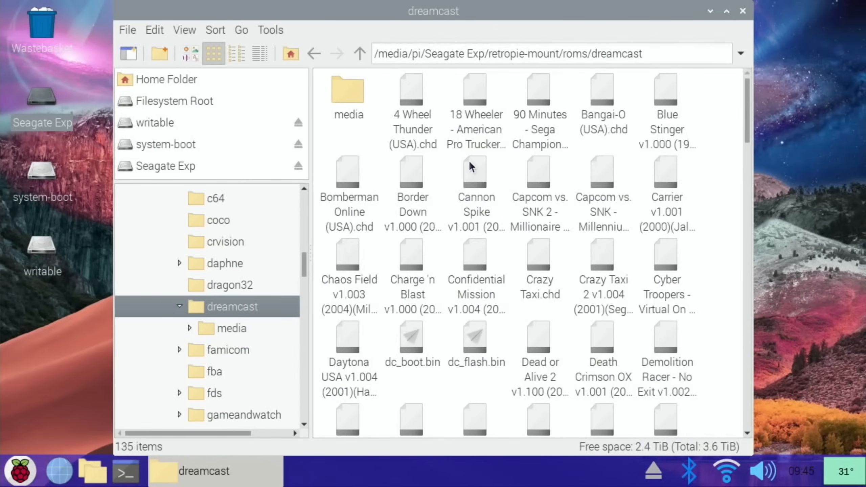
- Copy the 4 Wheel Thunder (USA).chd game file from its context menu
right_click(412, 88)
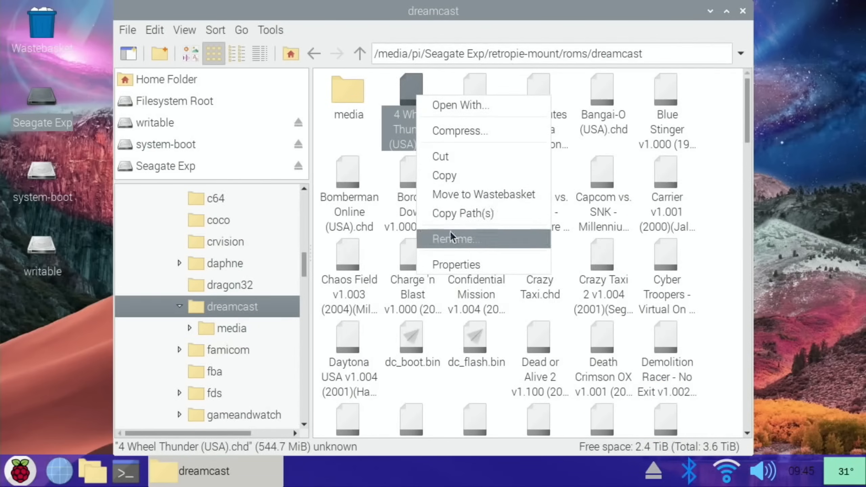
left_click(455, 263)
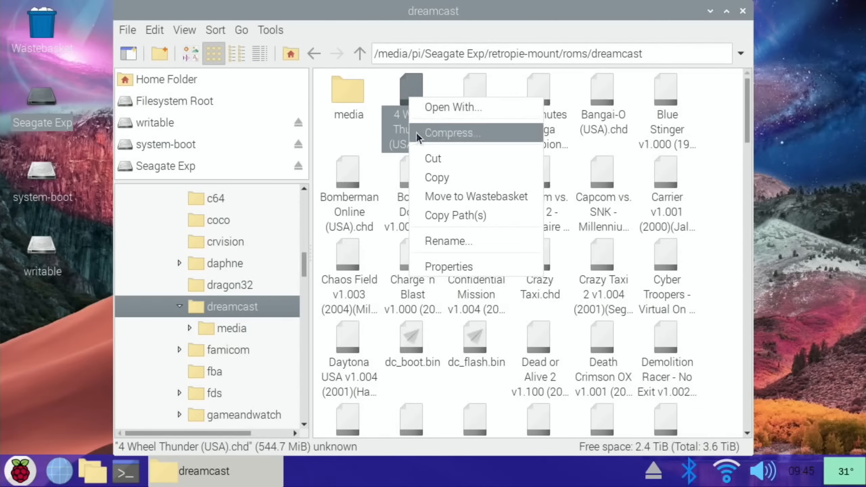
left_click(46, 345)
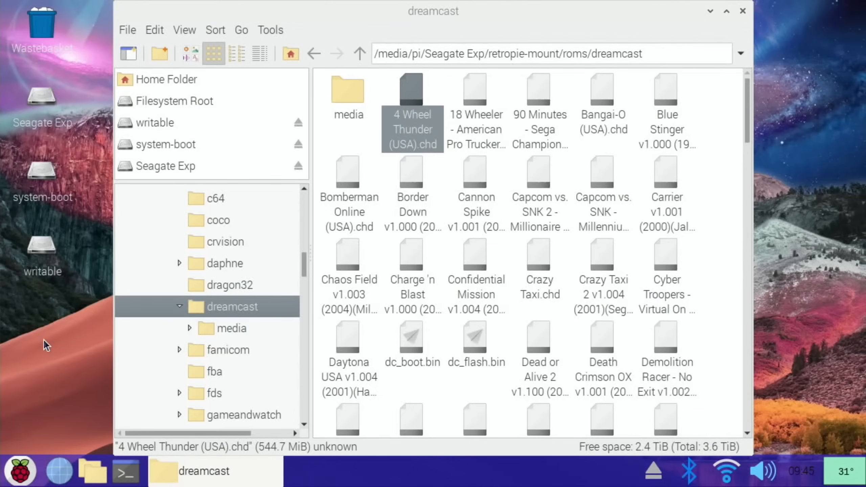
mouse_move(77, 237)
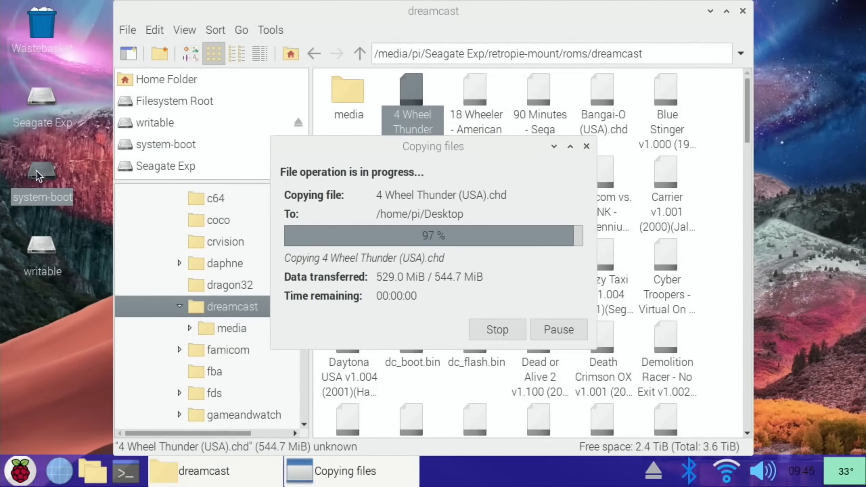
mouse_move(145, 193)
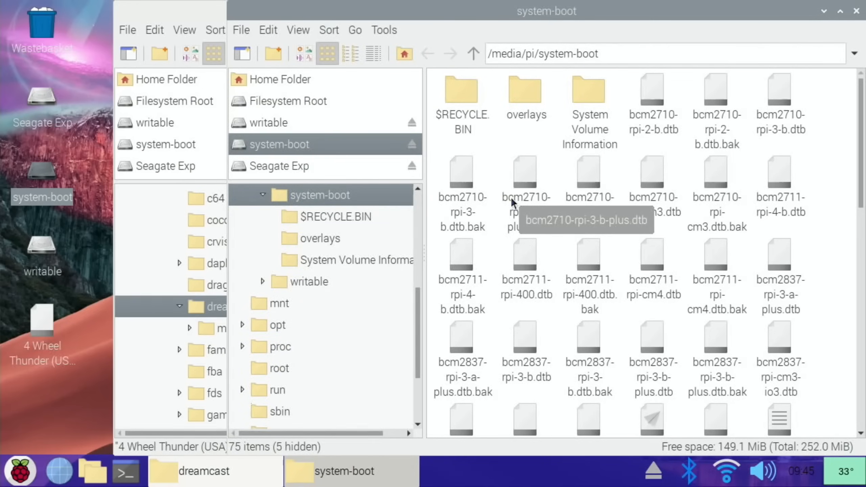
- Look through the system-boot drive window after the paste and close it
scroll("down", 3)
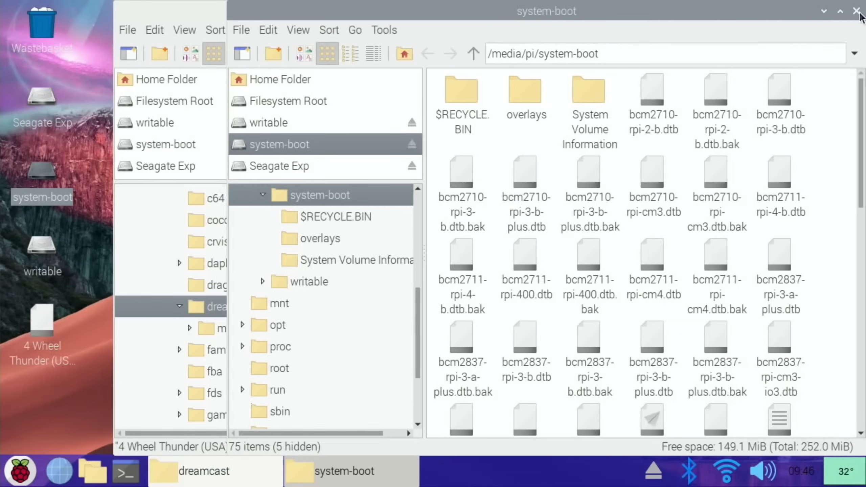
left_click(858, 11)
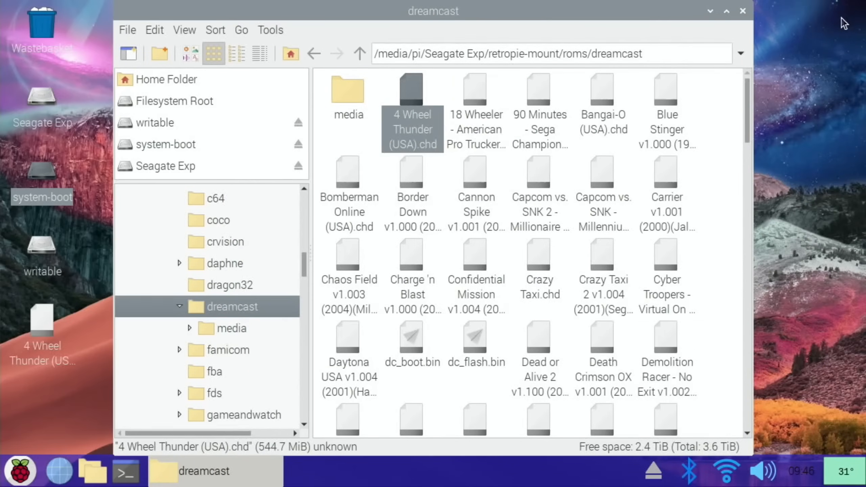
mouse_move(844, 28)
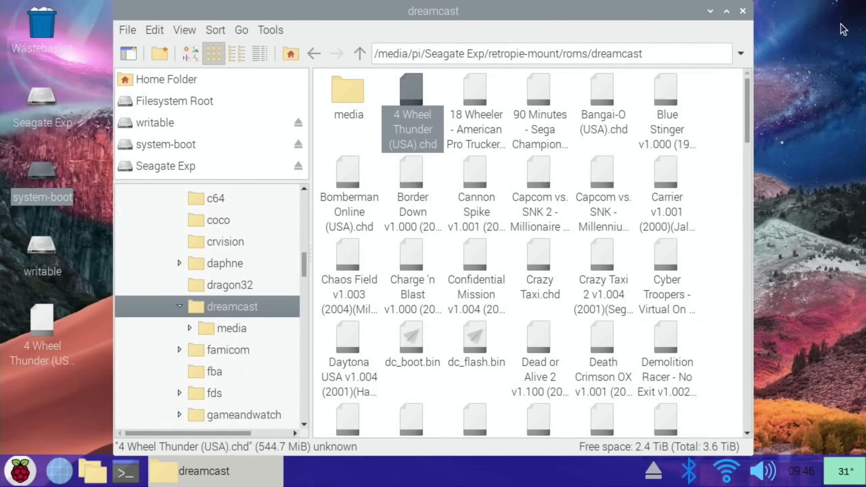
mouse_move(730, 113)
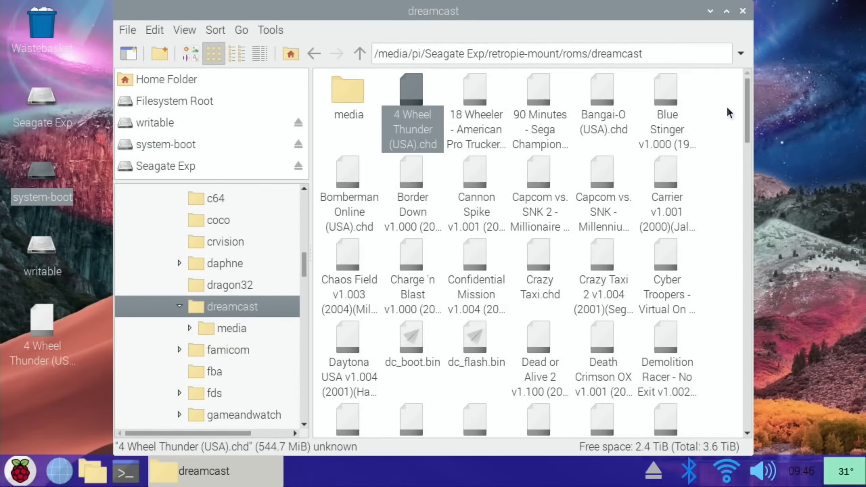
mouse_move(504, 147)
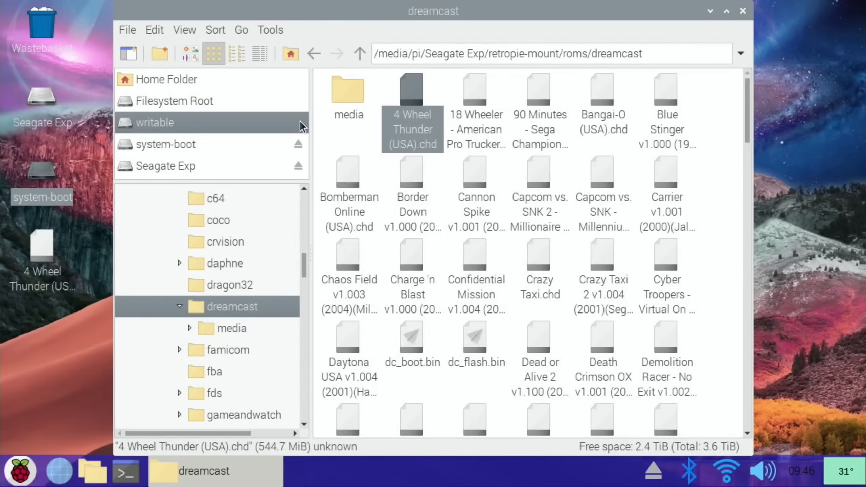
mouse_move(300, 149)
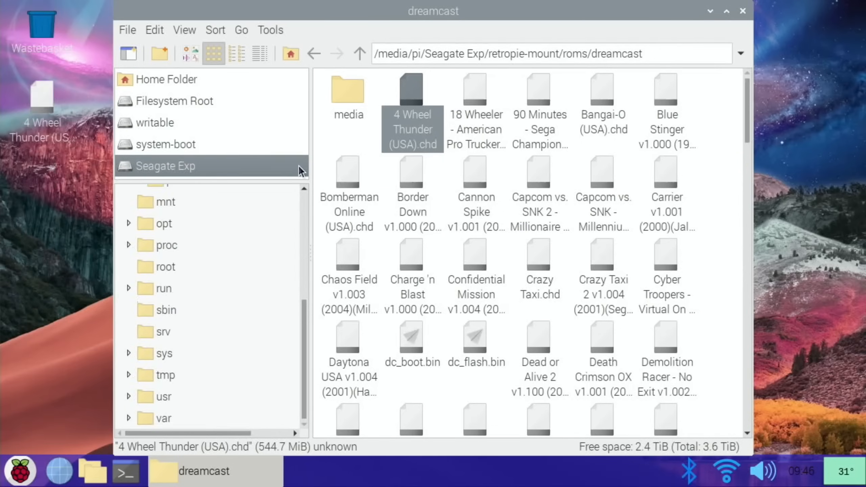
- Bring up the actions menu for the copied 4 Wheel Thunder file on the desktop
right_click(41, 94)
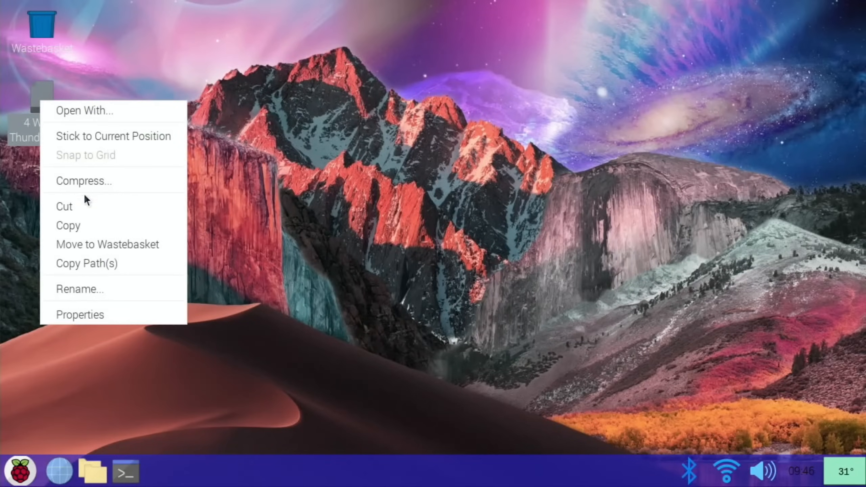
- Dismiss the file actions menu before plugging in the three USB drives
left_click(278, 185)
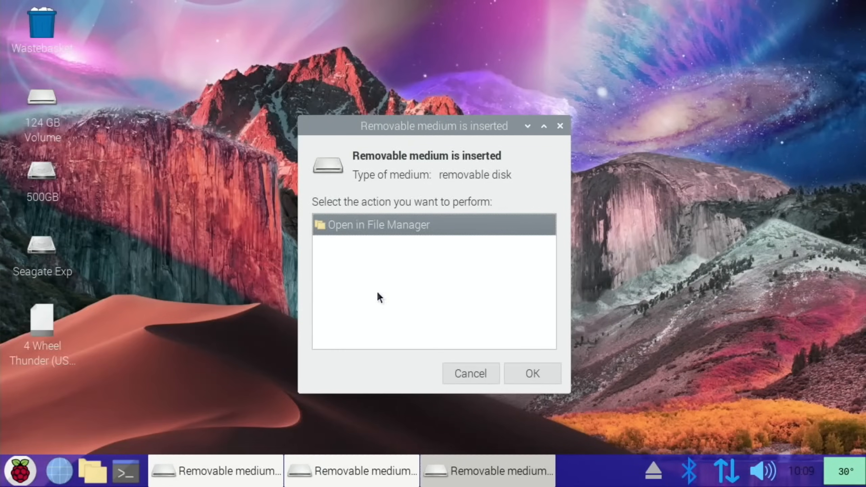
- Cancel the removable-medium prompt and show the 124 GB Volume drive's 20 items
left_click(470, 373)
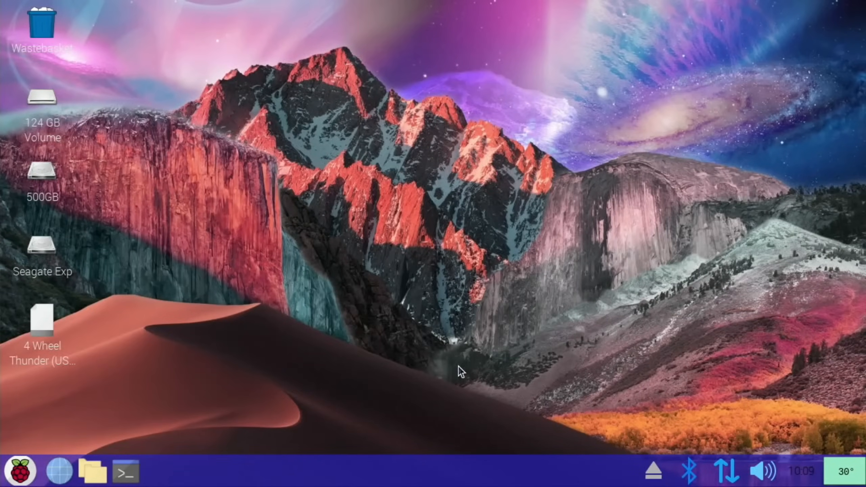
mouse_move(51, 117)
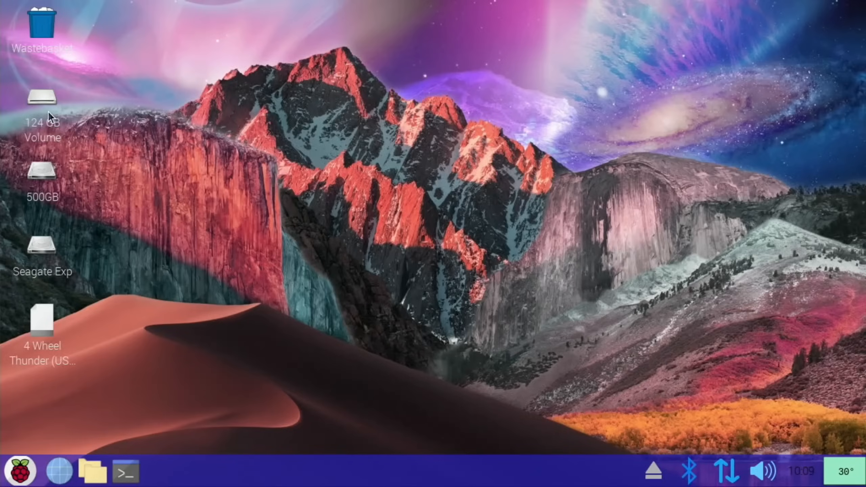
double_click(42, 98)
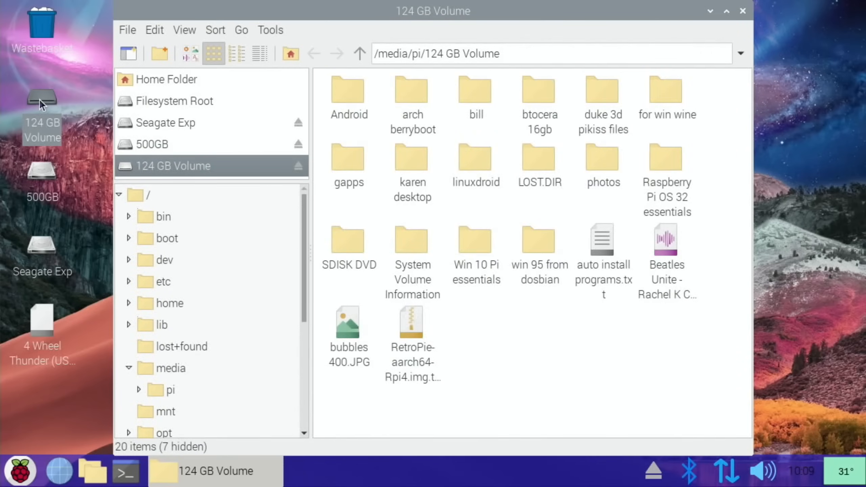
mouse_move(446, 165)
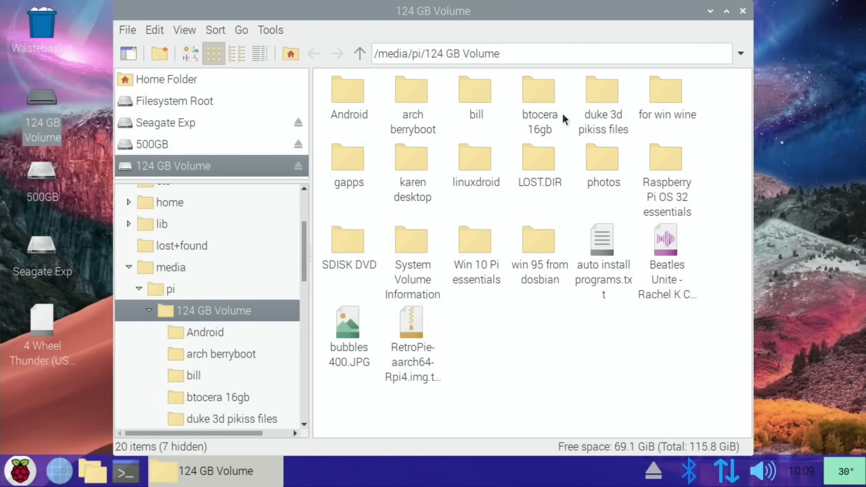
mouse_move(555, 162)
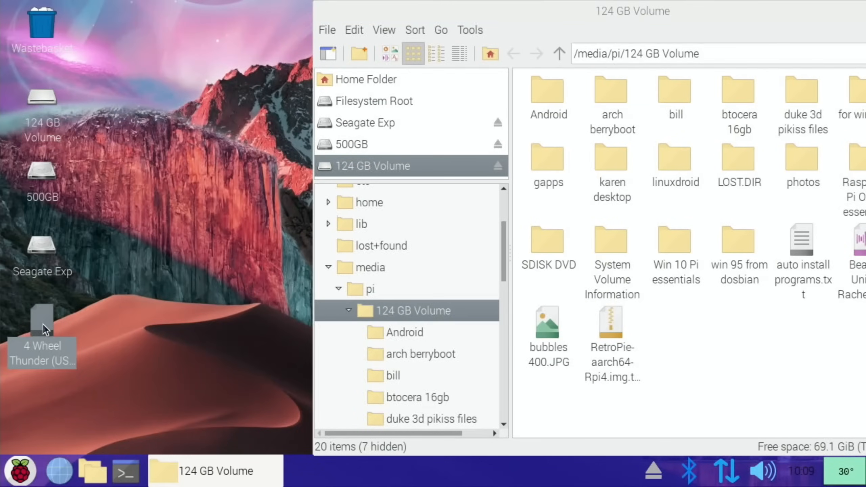
mouse_move(681, 338)
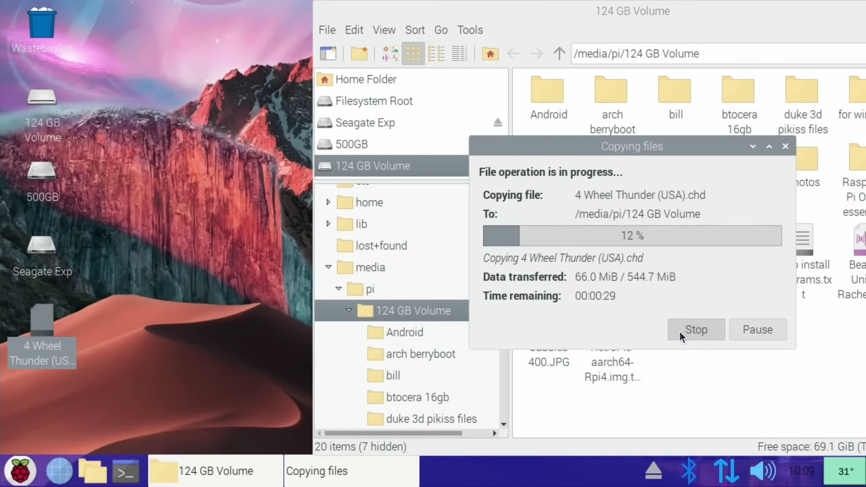
mouse_move(80, 186)
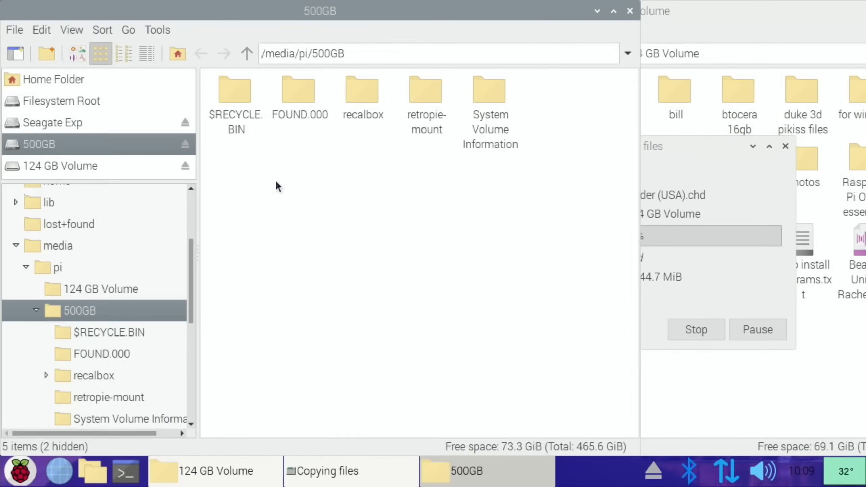
mouse_move(330, 160)
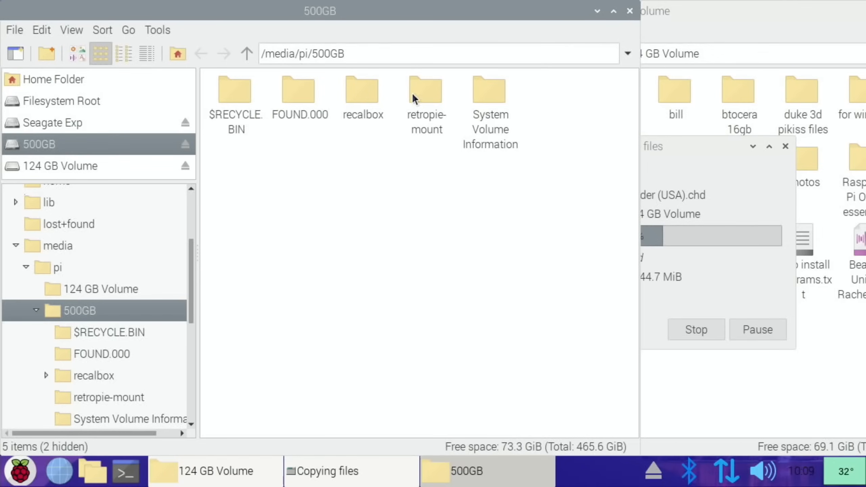
- Browse the 500GB drive into recalbox/roms/psp, listing its 51 items
double_click(363, 91)
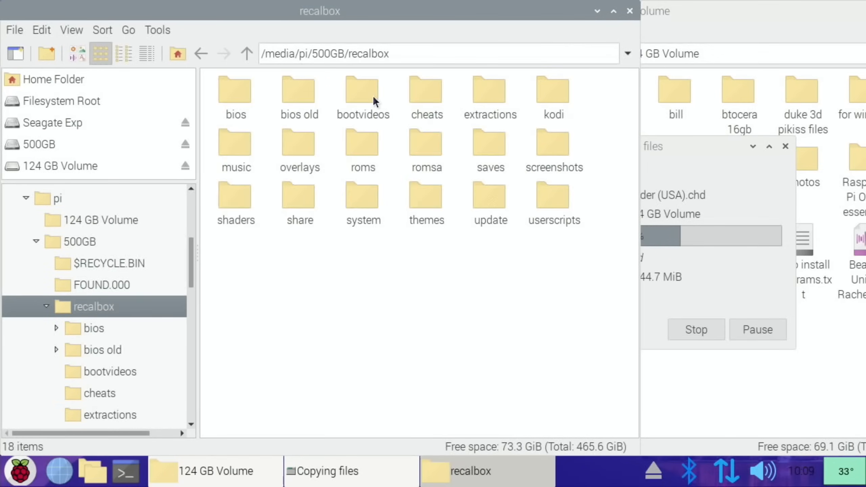
double_click(362, 140)
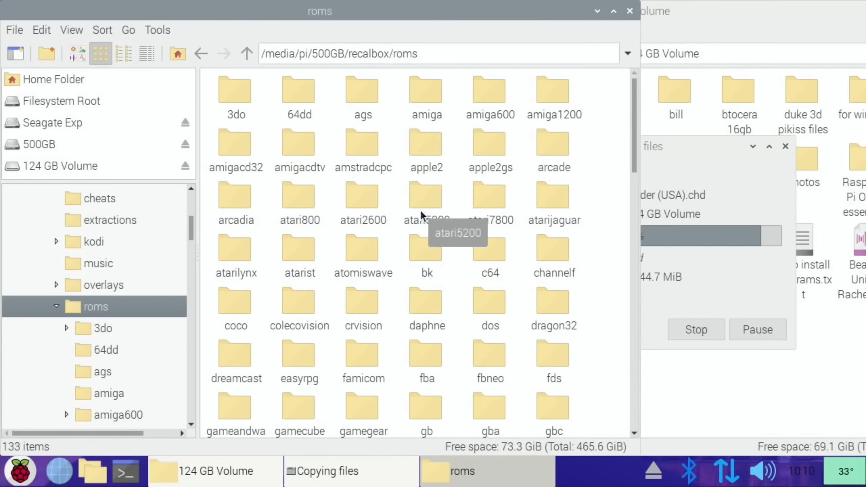
scroll("down", 3)
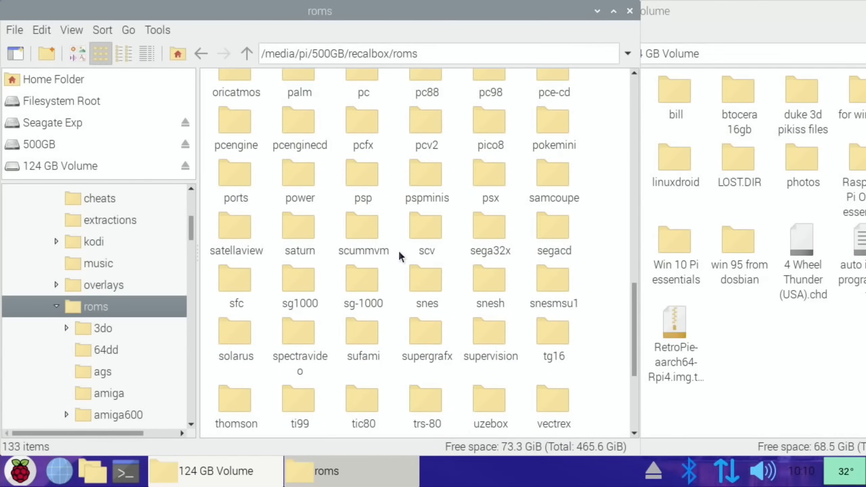
scroll("down", 3)
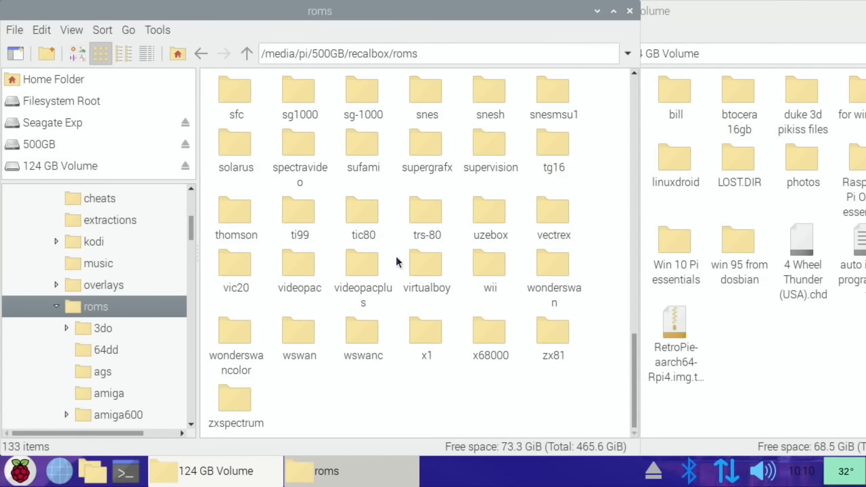
scroll("down", 3)
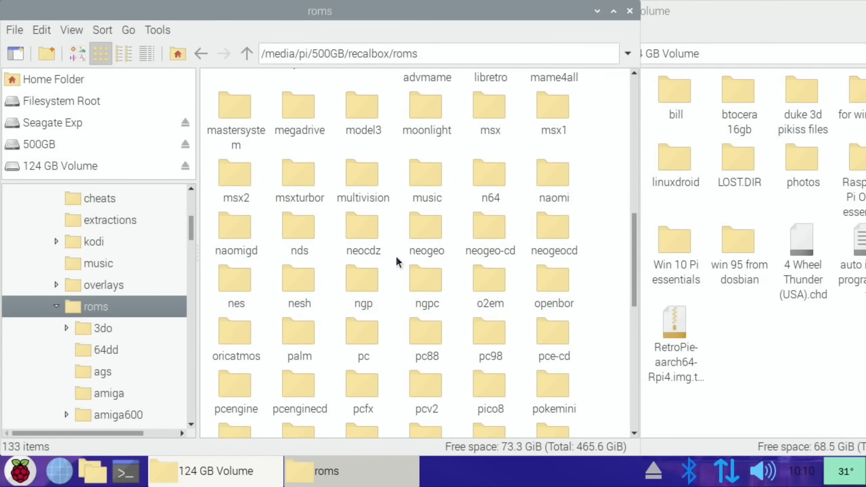
mouse_move(369, 384)
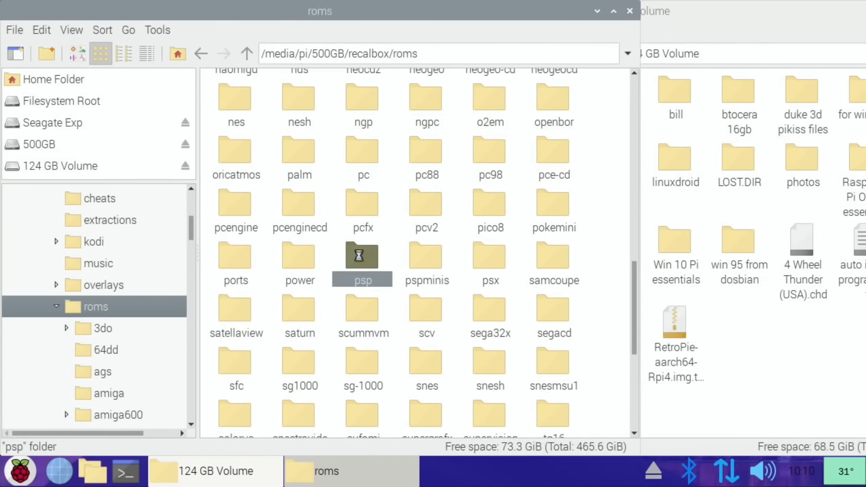
double_click(362, 255)
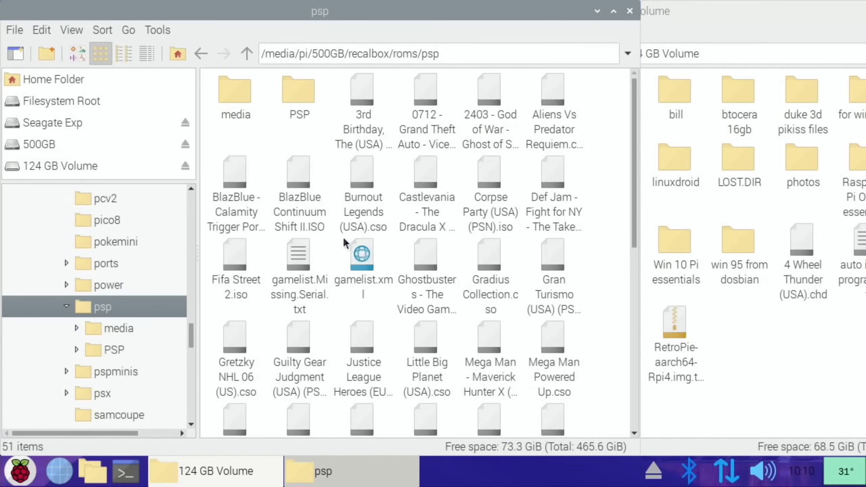
mouse_move(426, 173)
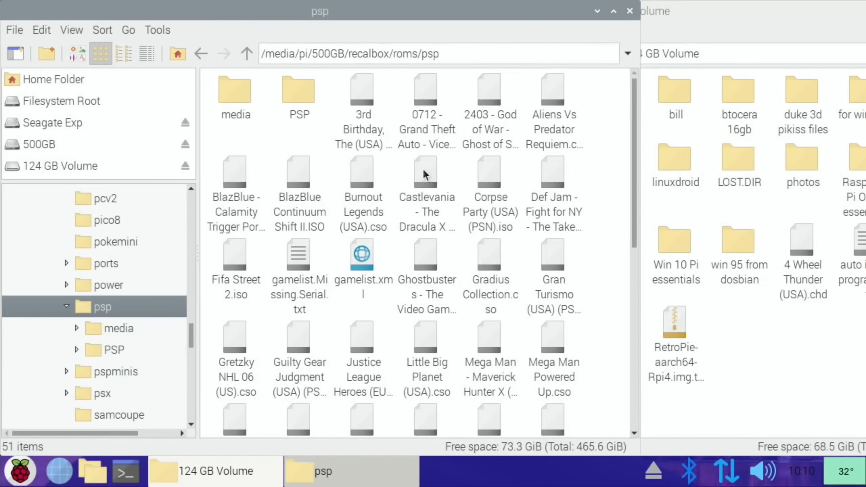
mouse_move(513, 136)
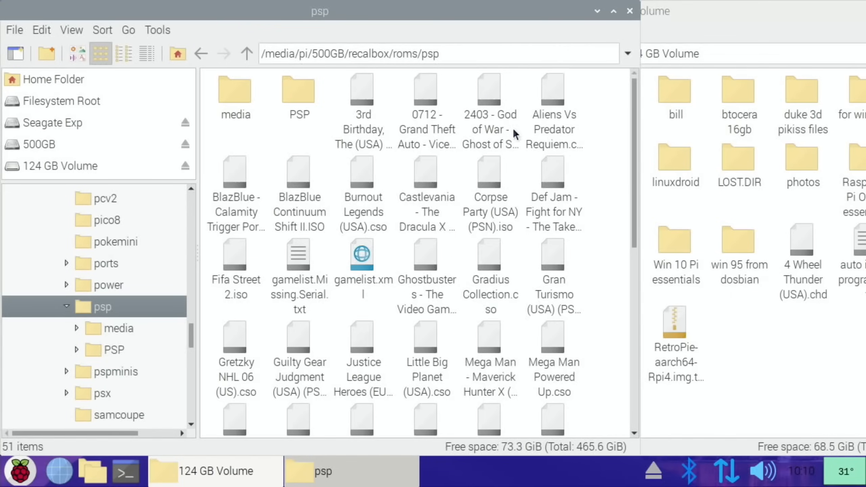
mouse_move(542, 241)
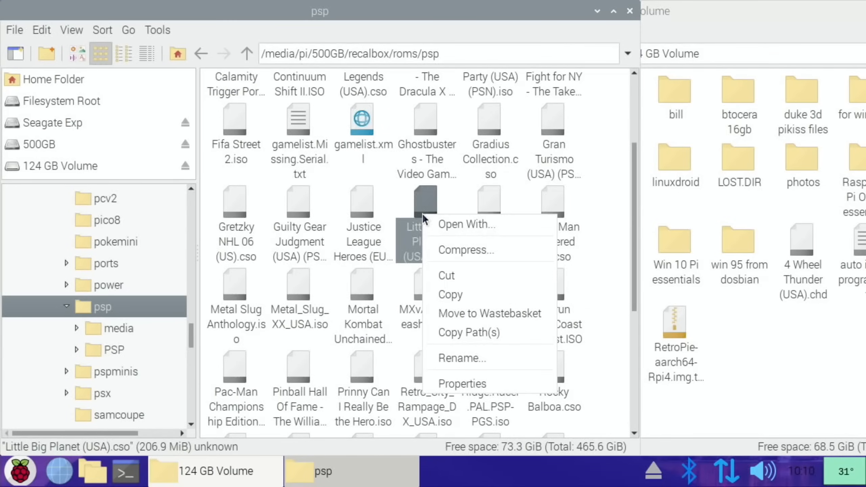
mouse_move(469, 333)
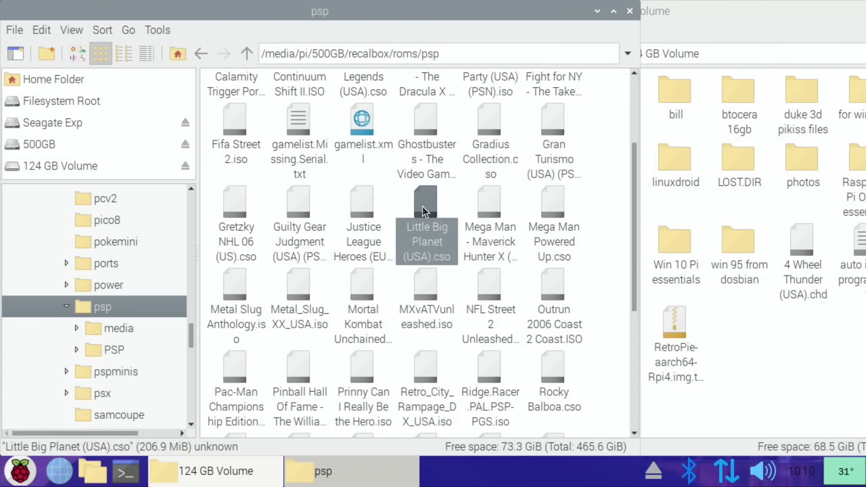
mouse_move(449, 278)
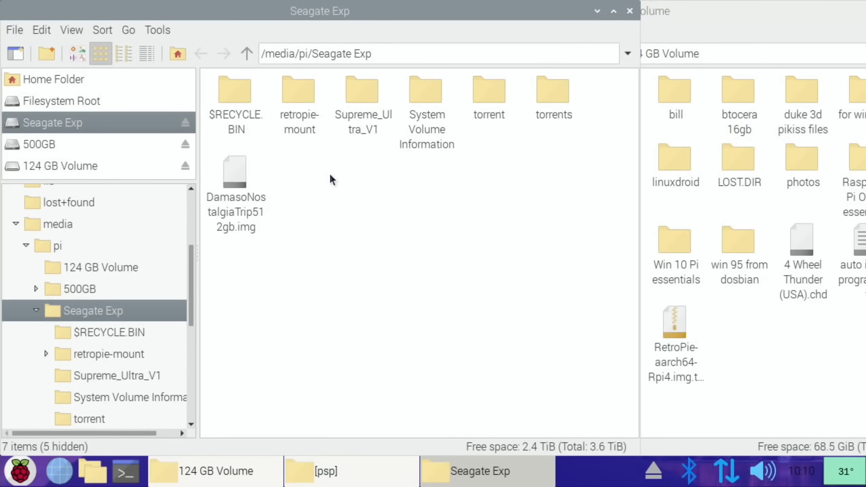
mouse_move(355, 236)
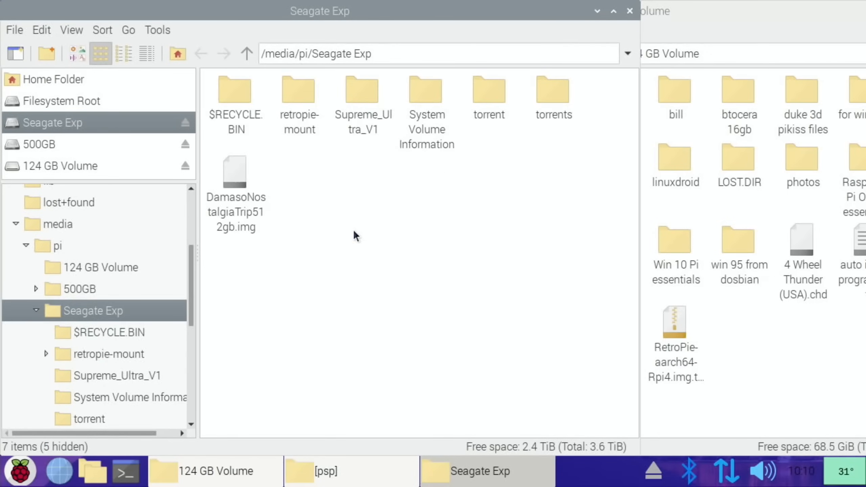